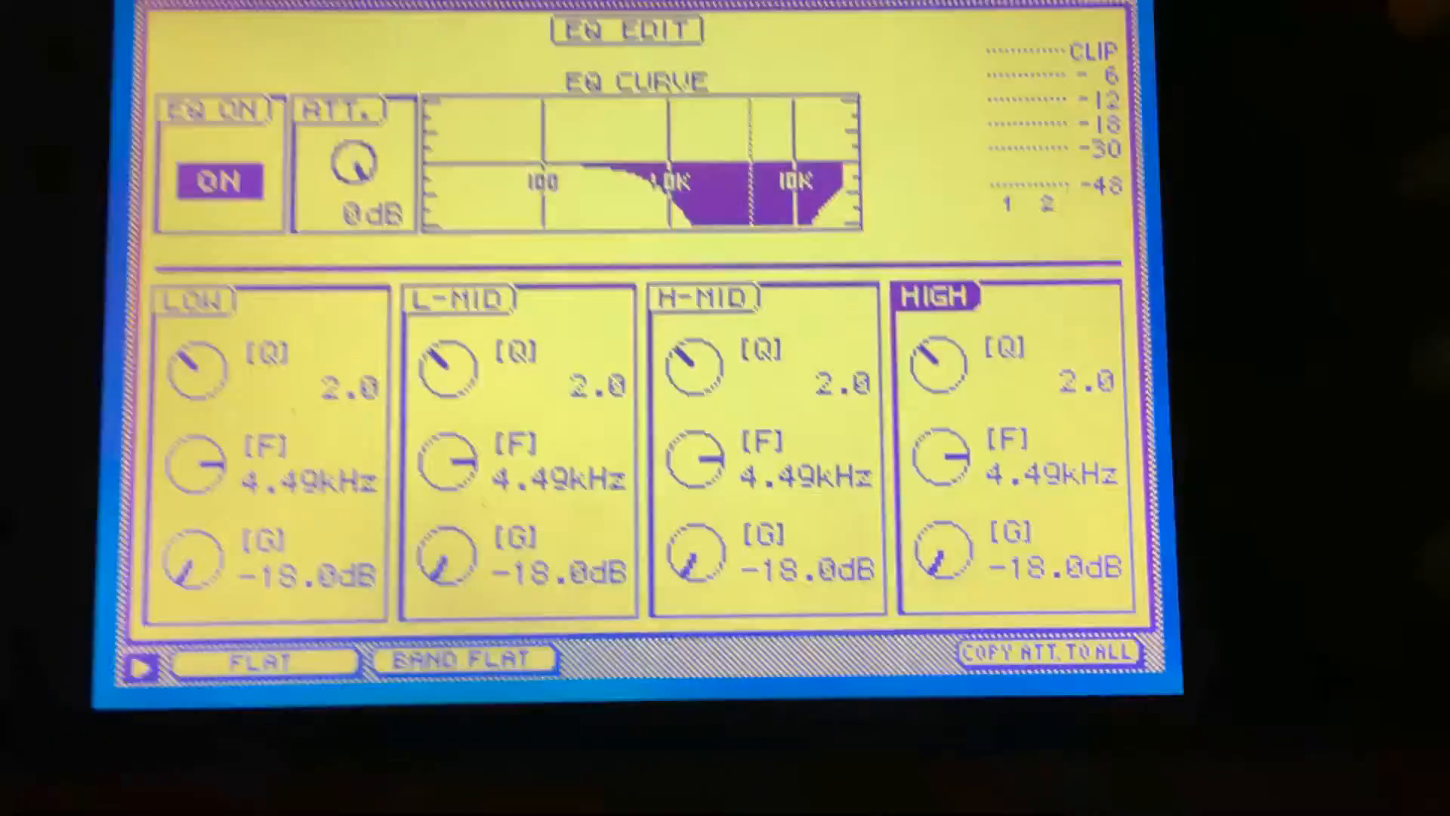
Route OMNI OUT 1–4 to AUX 1–4 and D.ST OUT to AUX 1/2 in Patch OUT
left_click(259, 659)
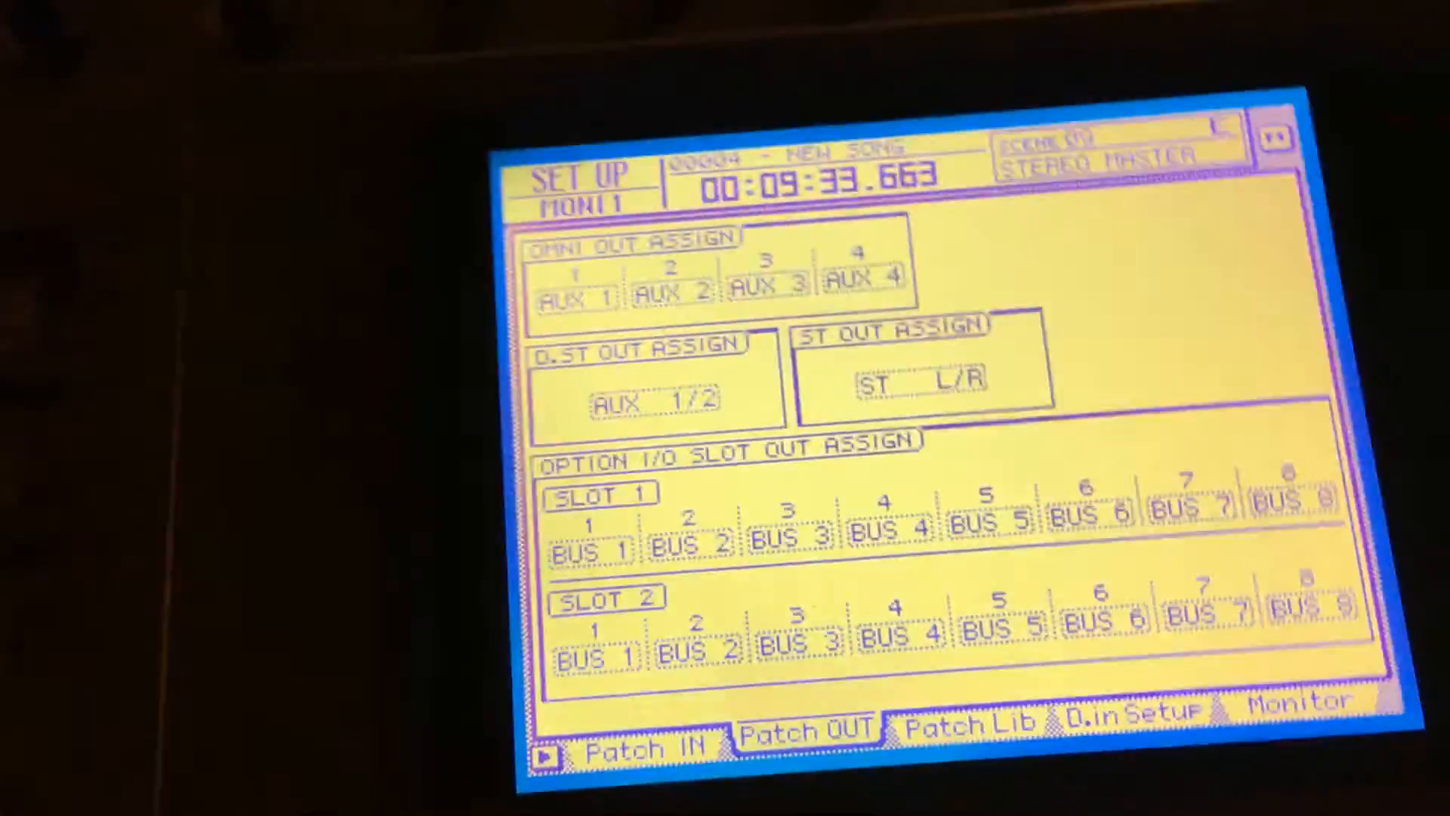
left_click(964, 721)
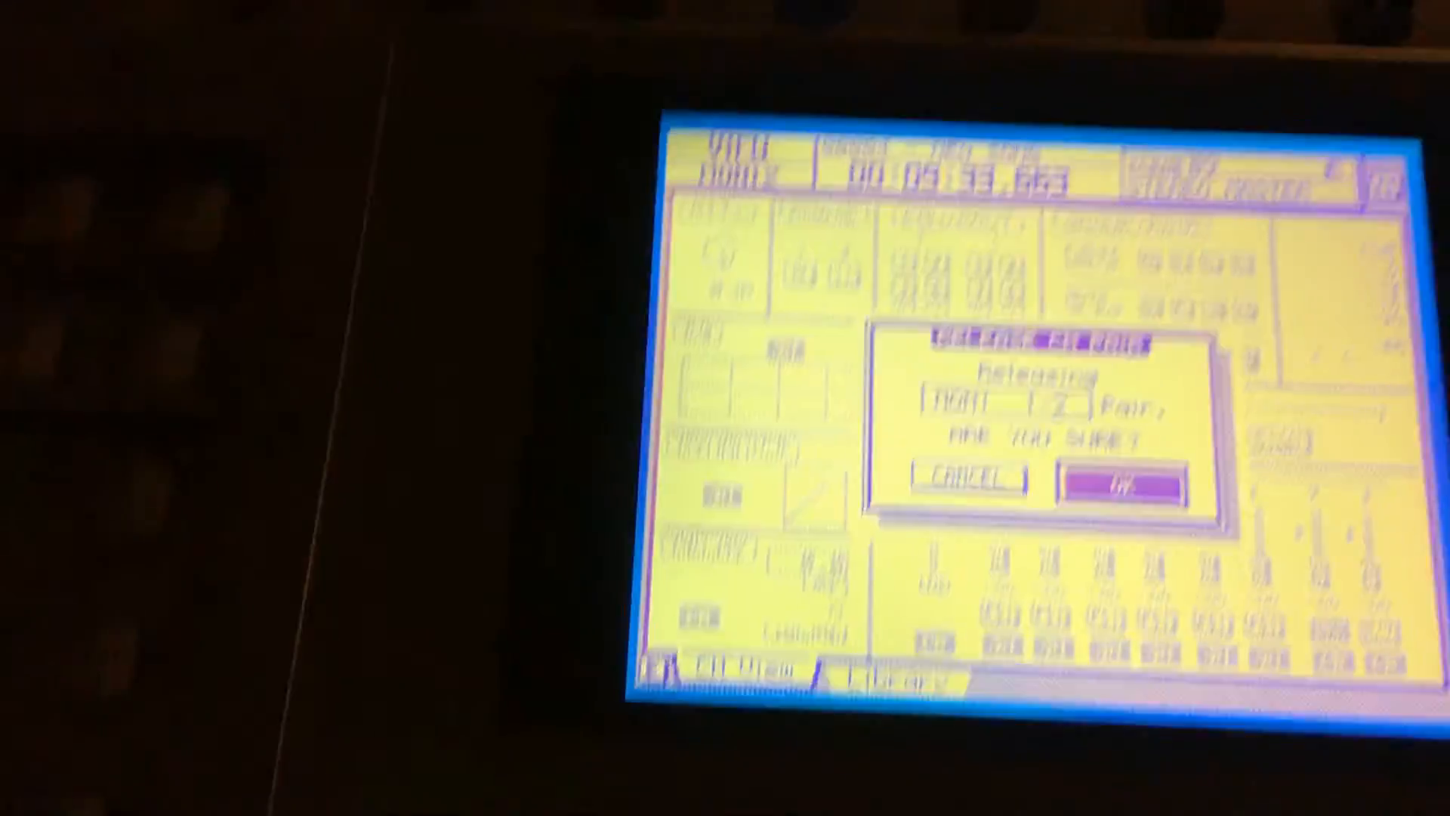
Confirm releasing the channel 1–2 pair so channel 2 becomes mono
left_click(1120, 486)
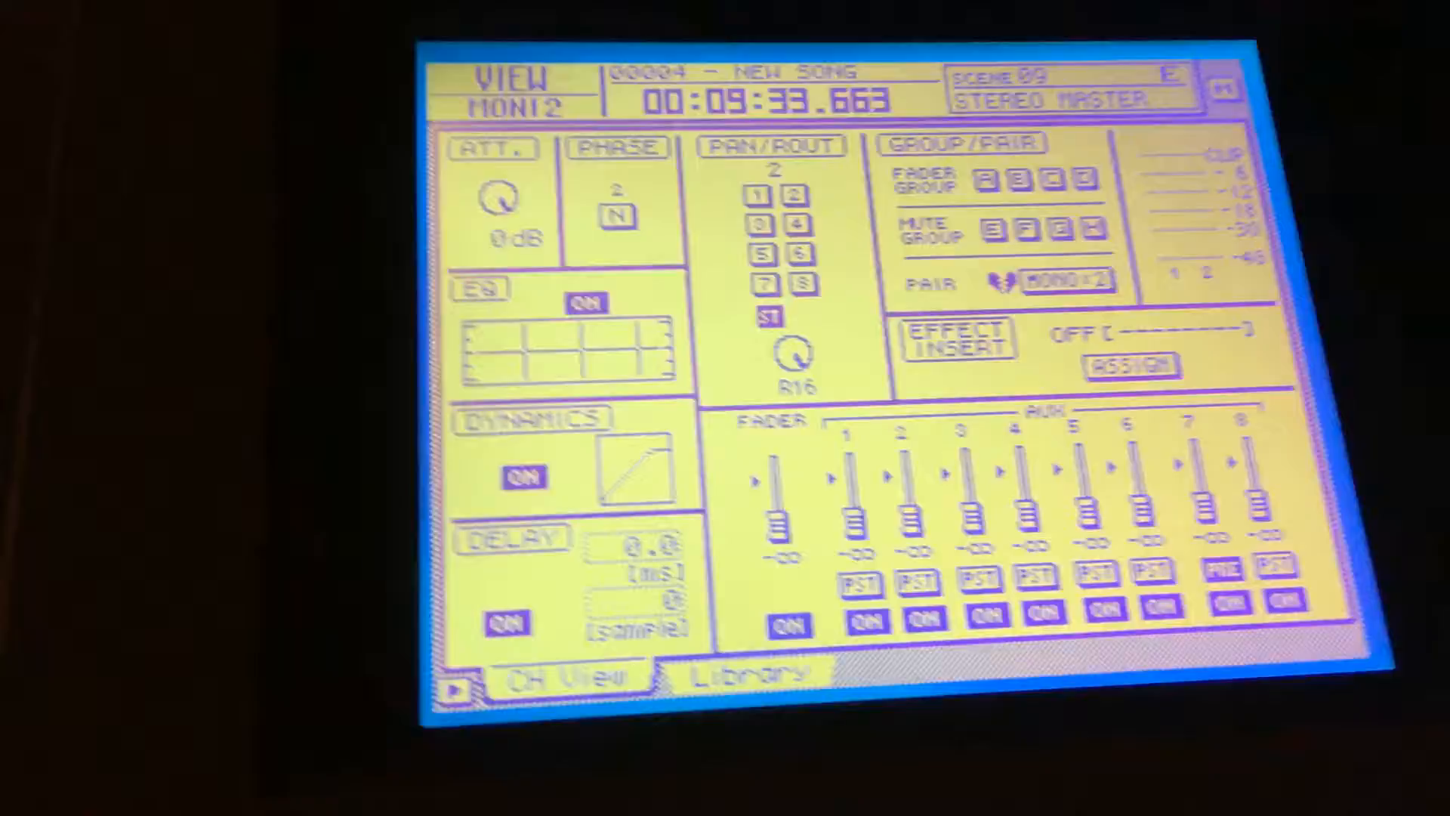